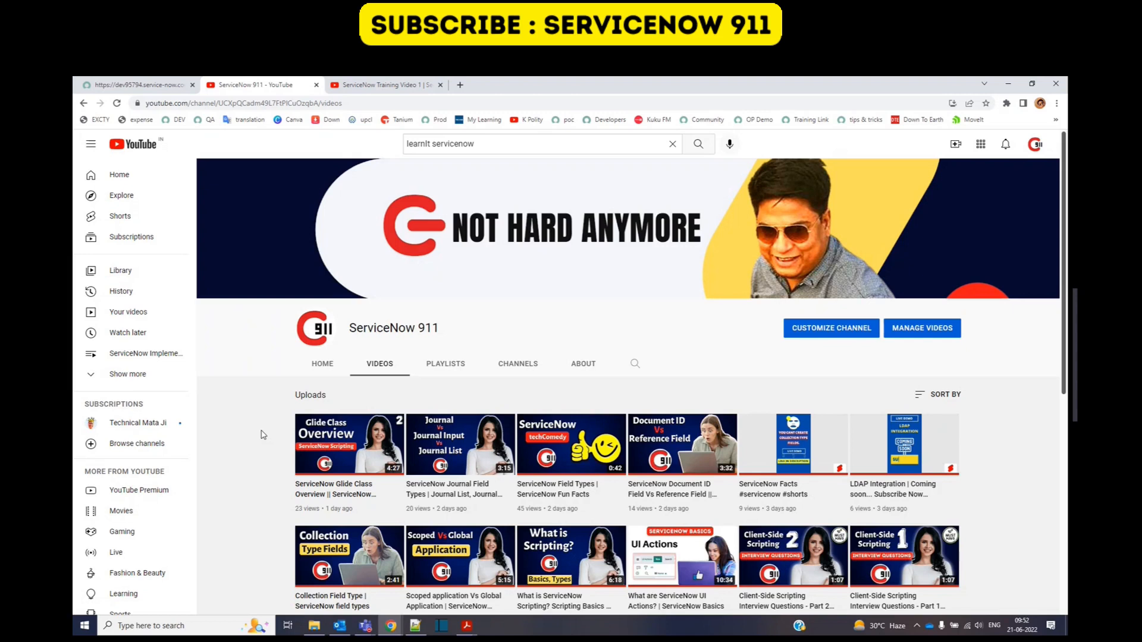
{"action": "mouse_move", "coordinate": [233, 364]}
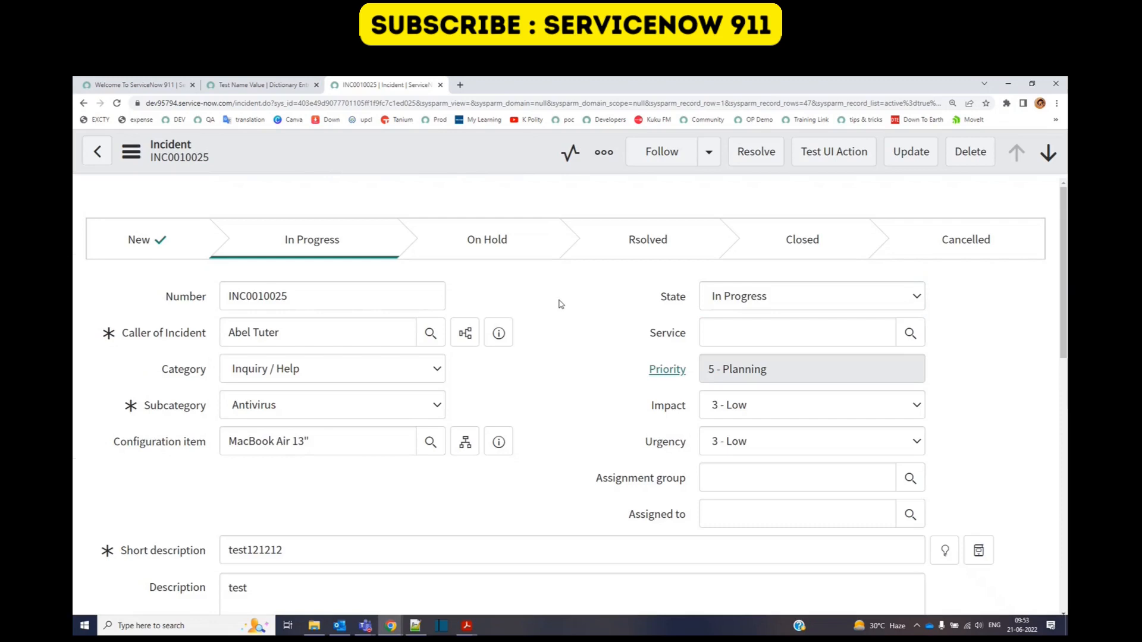
{"action": "scroll", "scroll_direction": "down", "scroll_amount": 3}
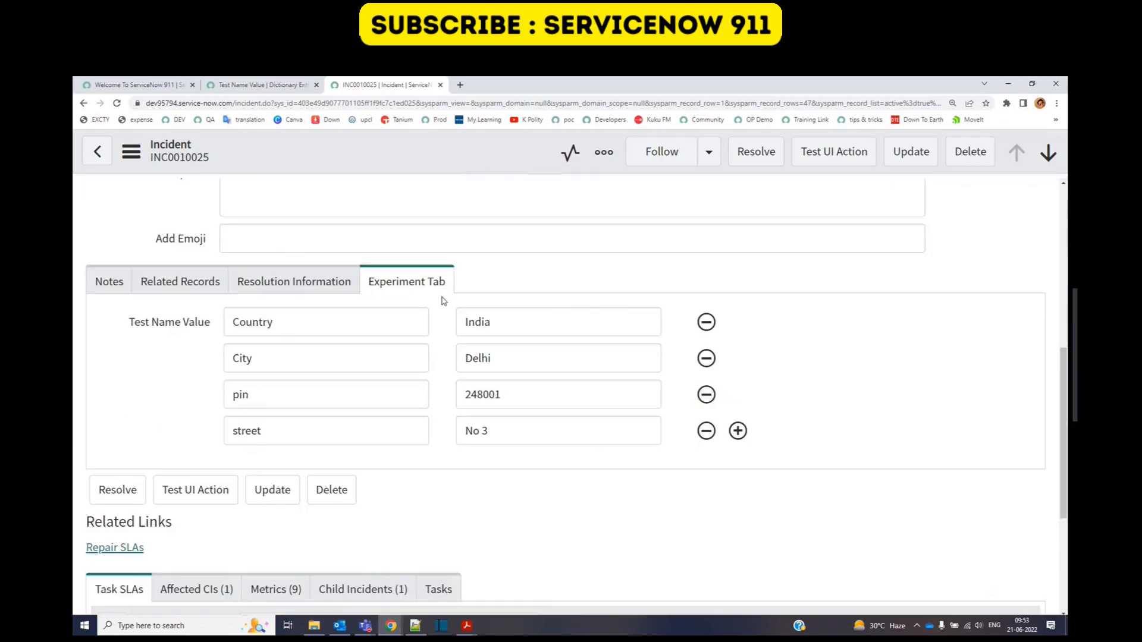
{"action": "mouse_move", "coordinate": [120, 341]}
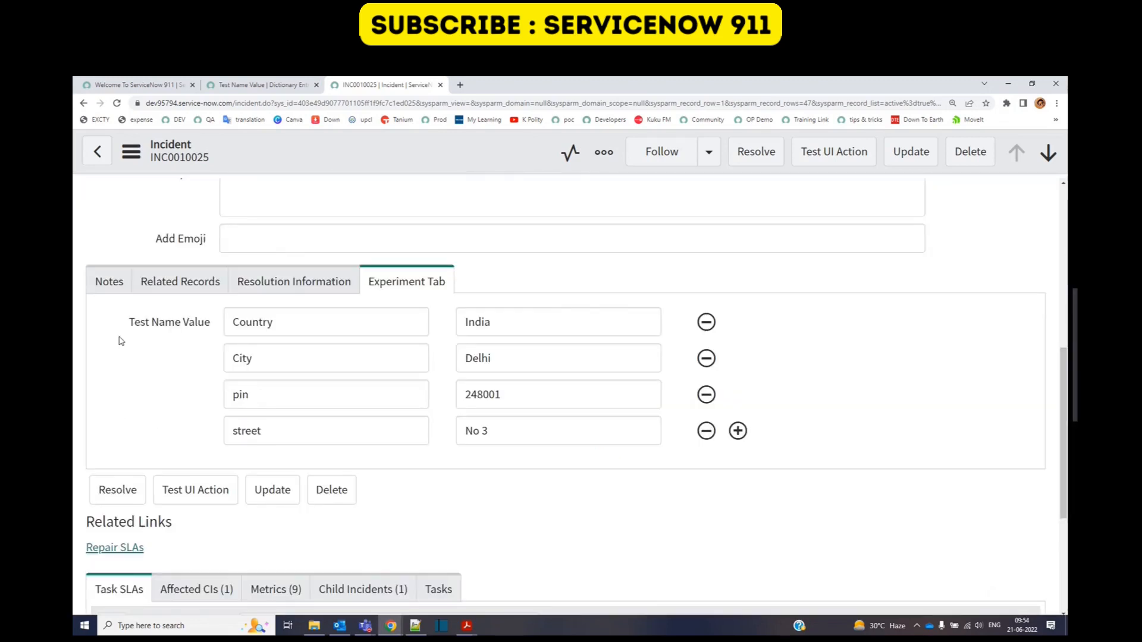
{"action": "double_click", "coordinate": [169, 322]}
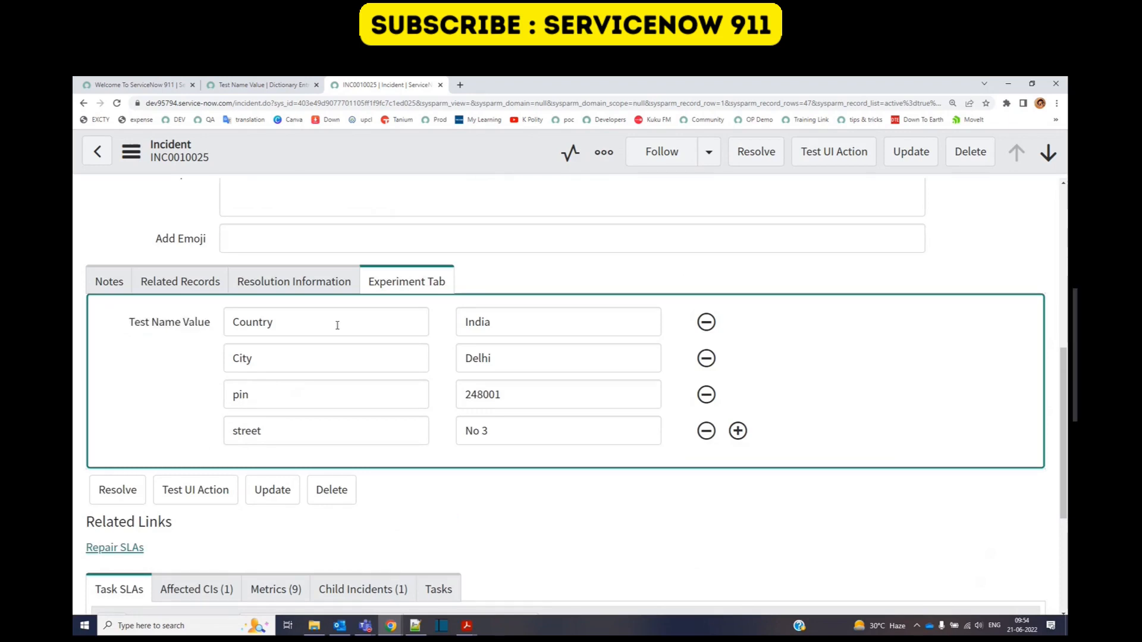
{"action": "left_click", "coordinate": [325, 322]}
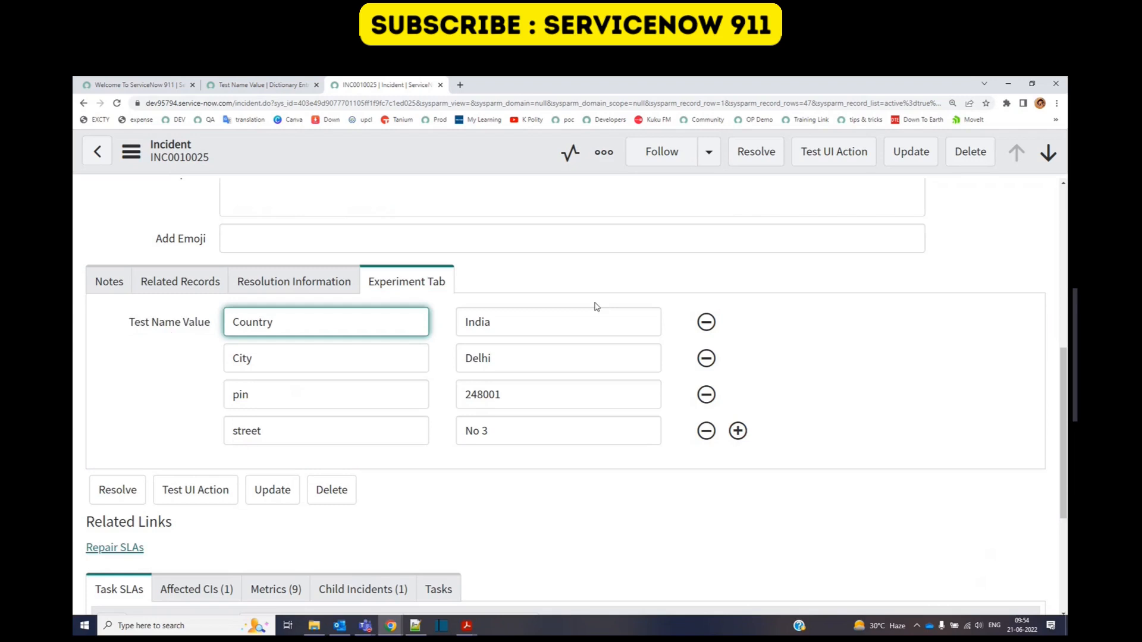
{"action": "left_click", "coordinate": [558, 358]}
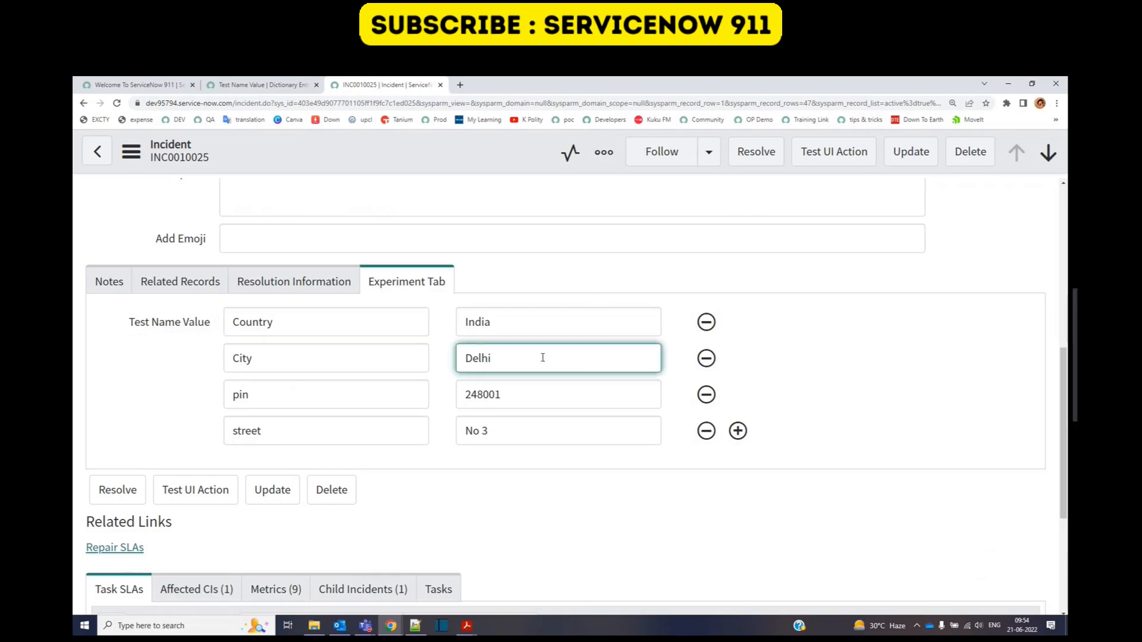
{"action": "mouse_move", "coordinate": [706, 431]}
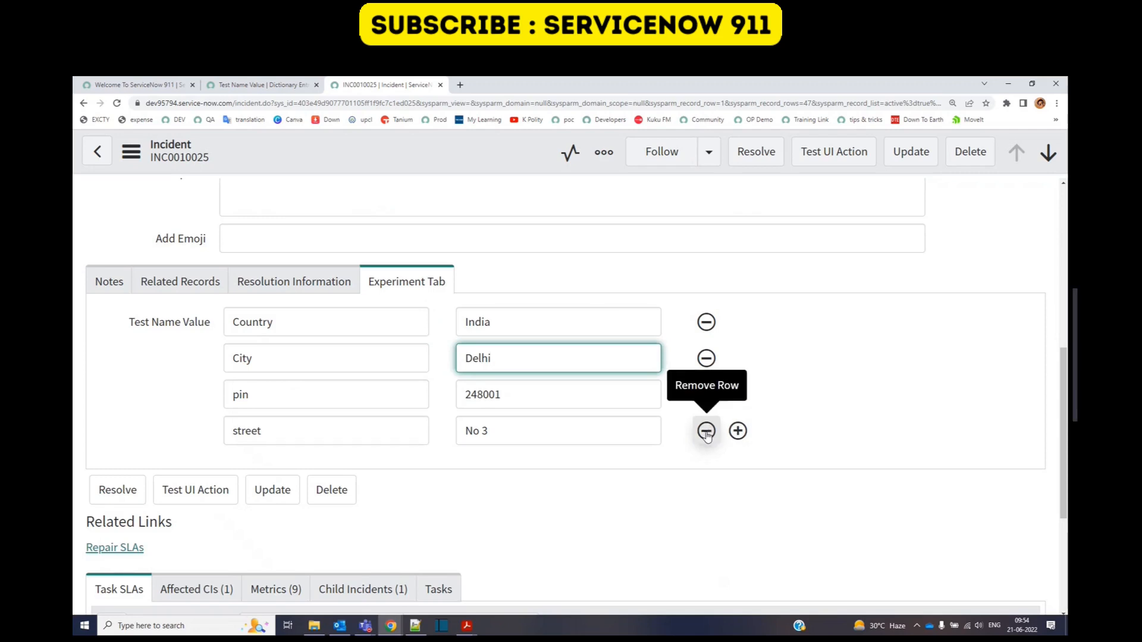
{"action": "left_click", "coordinate": [737, 431]}
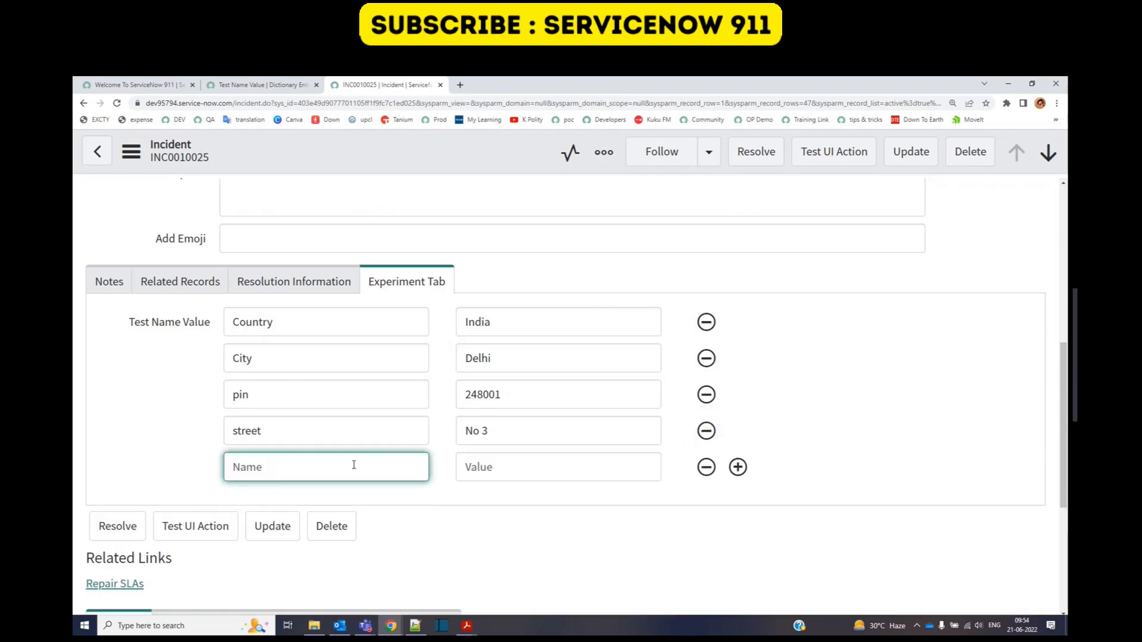
{"action": "type", "text": "123"}
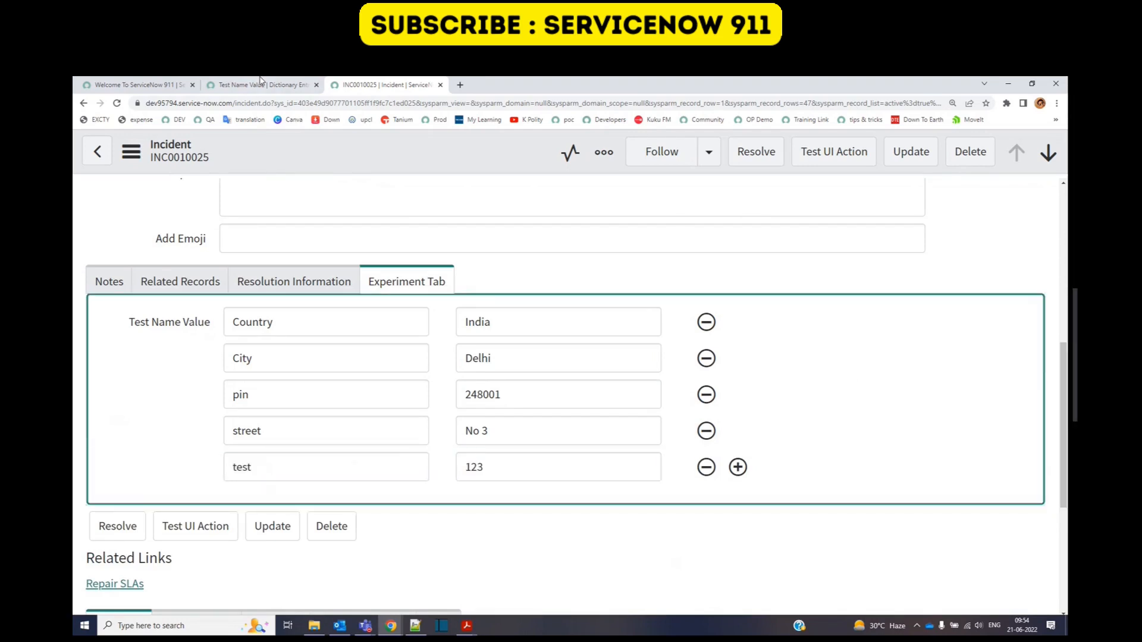
{"action": "left_click", "coordinate": [705, 467]}
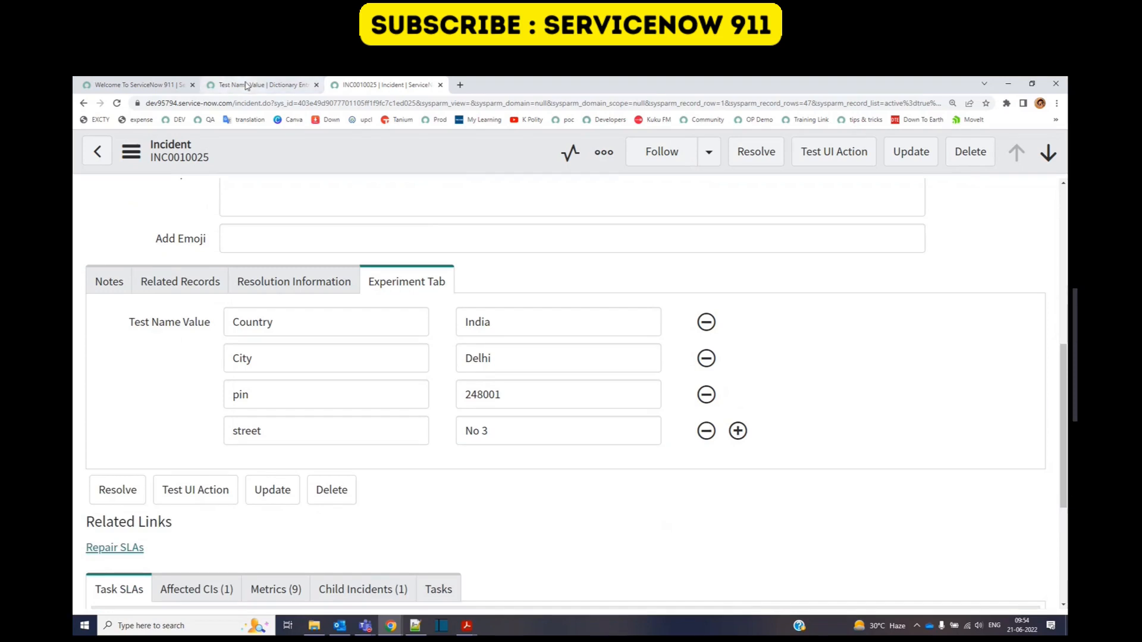
Open Scripts - Background with the script setting INC0010025's Test Name Value street to 'No 3'
{"action": "left_click", "coordinate": [262, 85]}
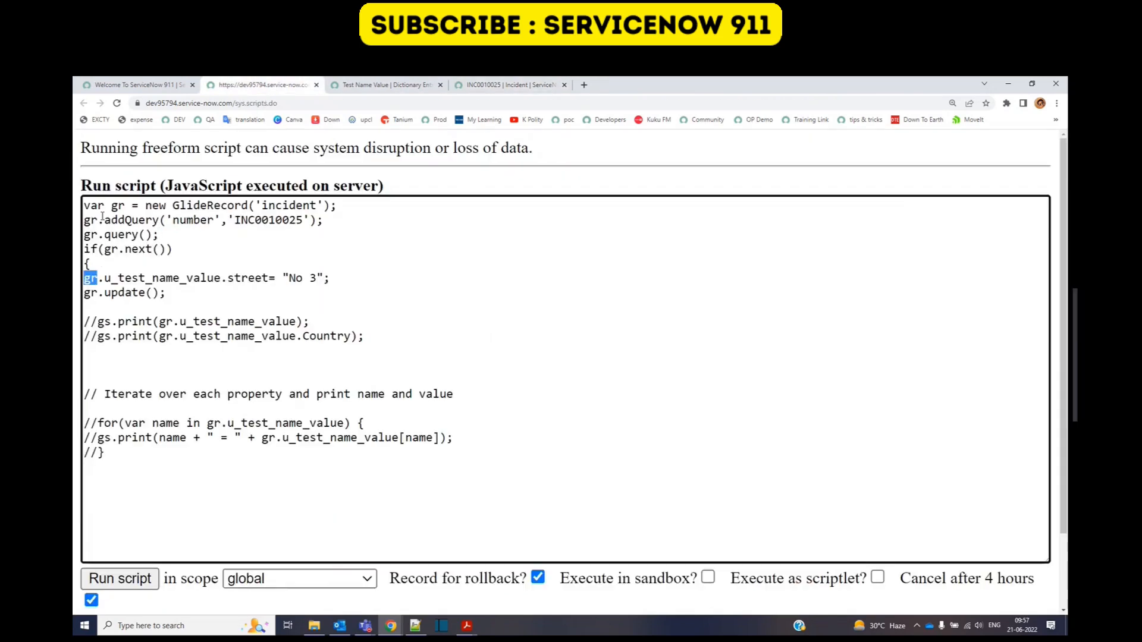
Change the script to set house instead of street, with value 1004, and check the incident
{"action": "left_click_drag", "start_coordinate": [84, 204], "coordinate": [93, 263]}
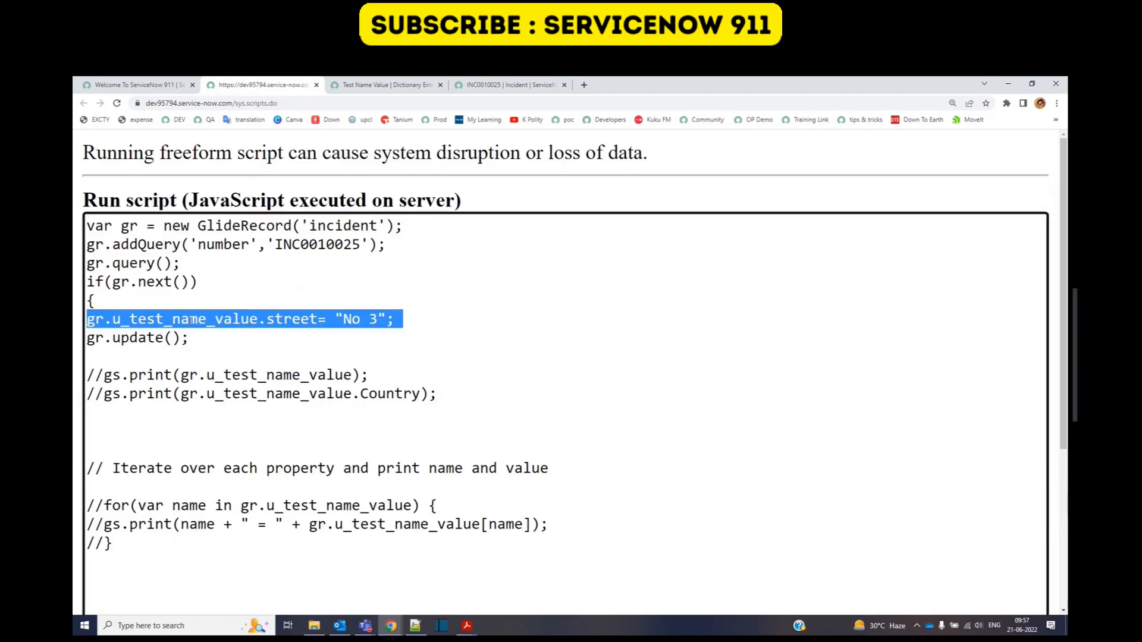
{"action": "double_click", "coordinate": [292, 318]}
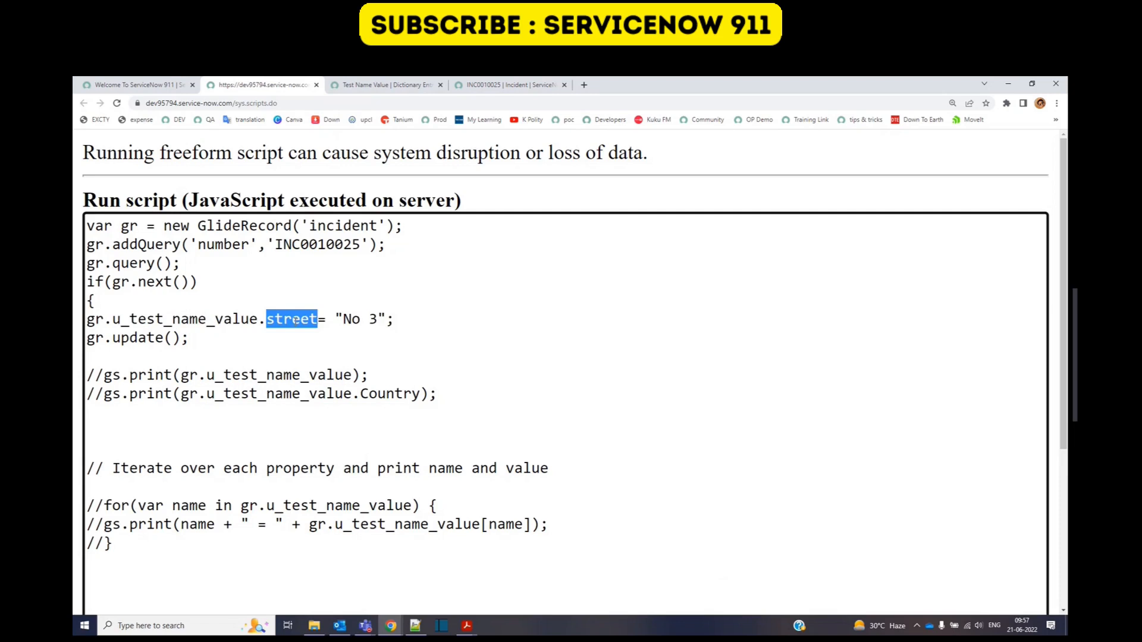
{"action": "type", "text": "h"}
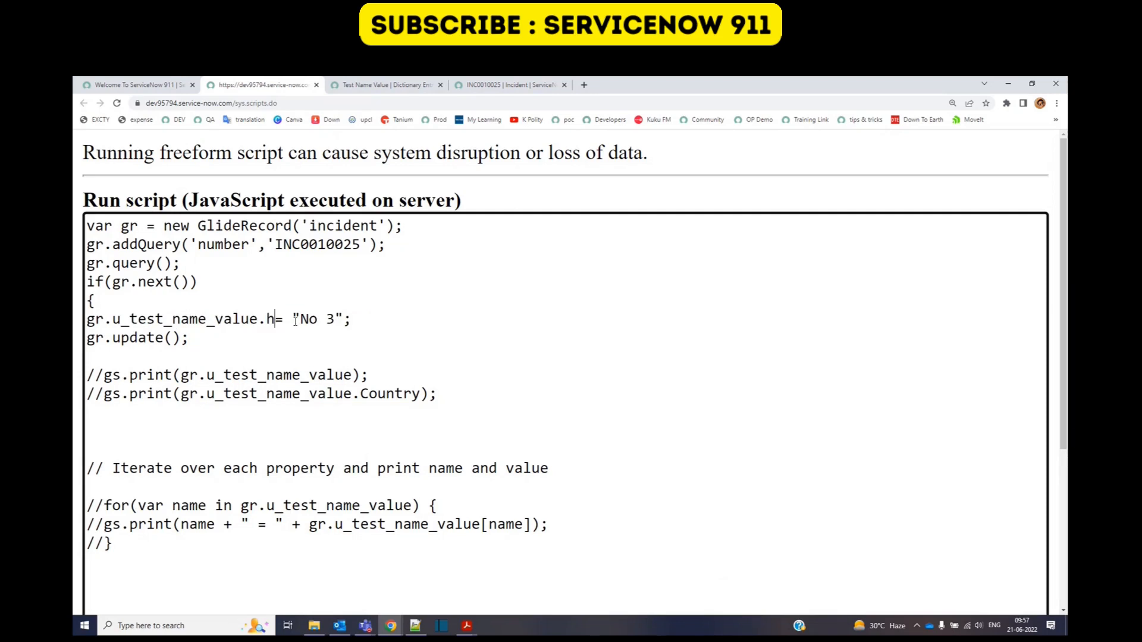
{"action": "type", "text": "ouse"}
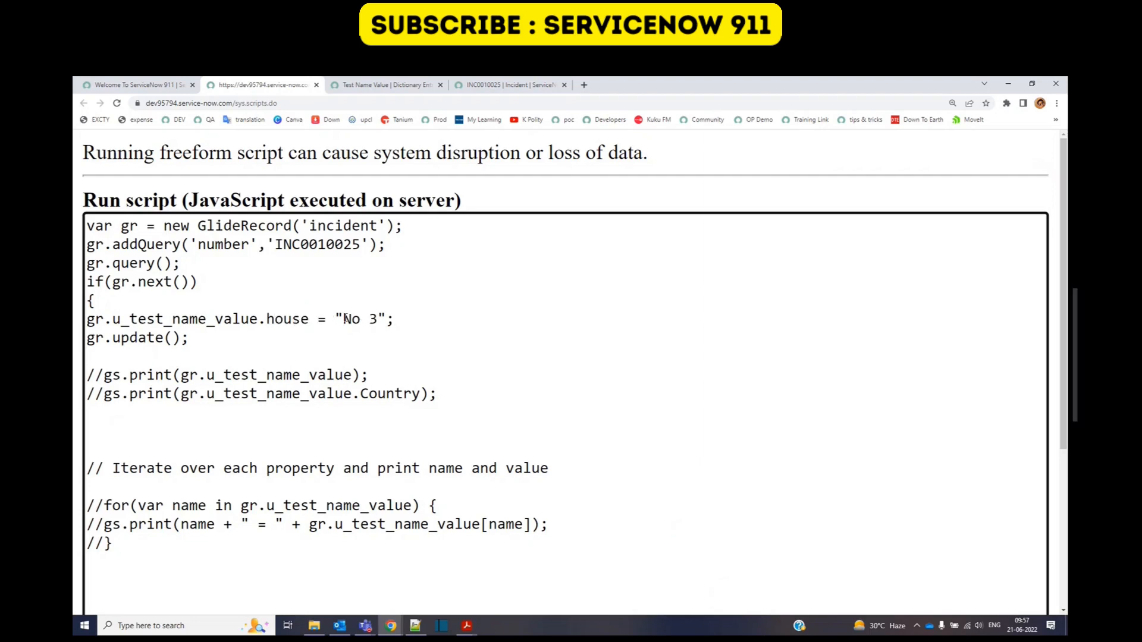
{"action": "double_click", "coordinate": [357, 319]}
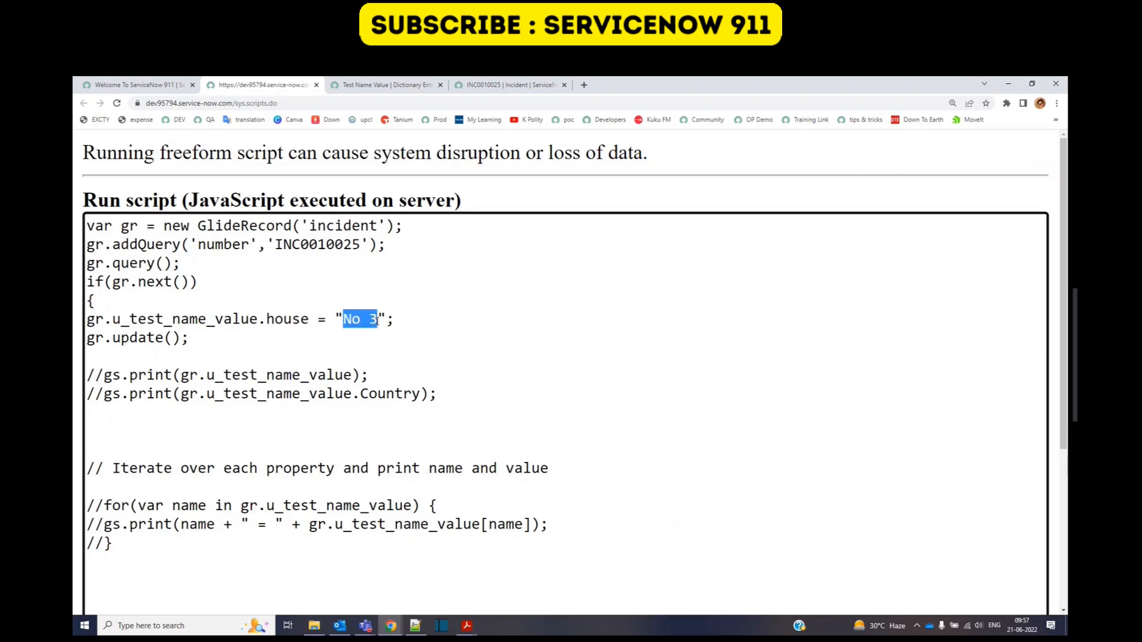
{"action": "type", "text": "1004"}
{"action": "type", "text": "}"}
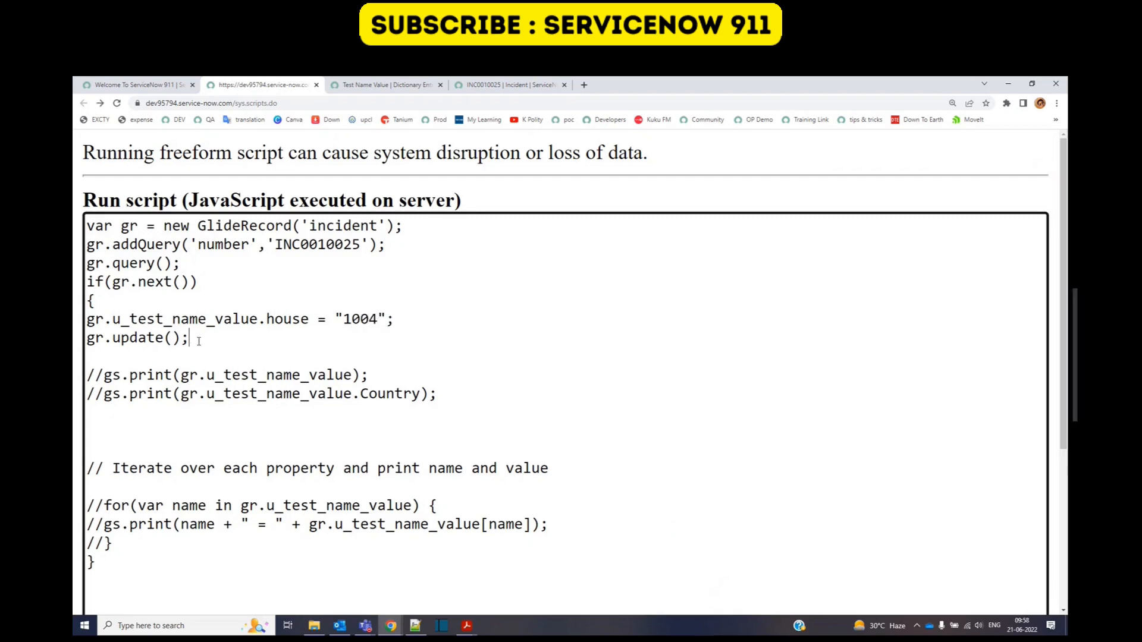
{"action": "scroll", "scroll_direction": "down", "scroll_amount": 3}
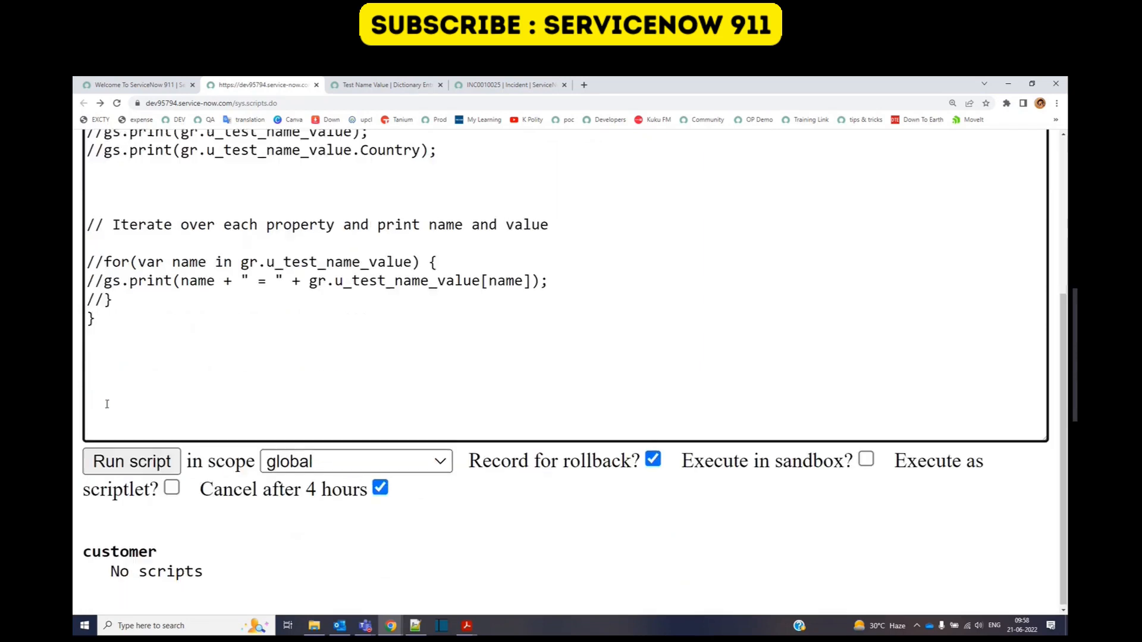
{"action": "left_click", "coordinate": [131, 460]}
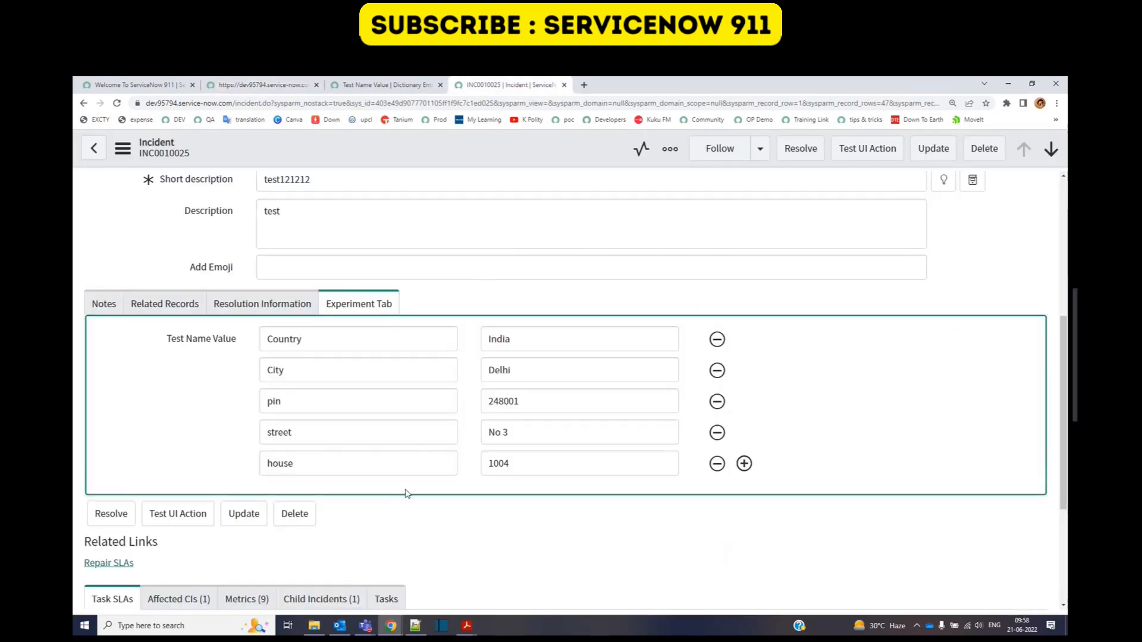
{"action": "mouse_move", "coordinate": [238, 480]}
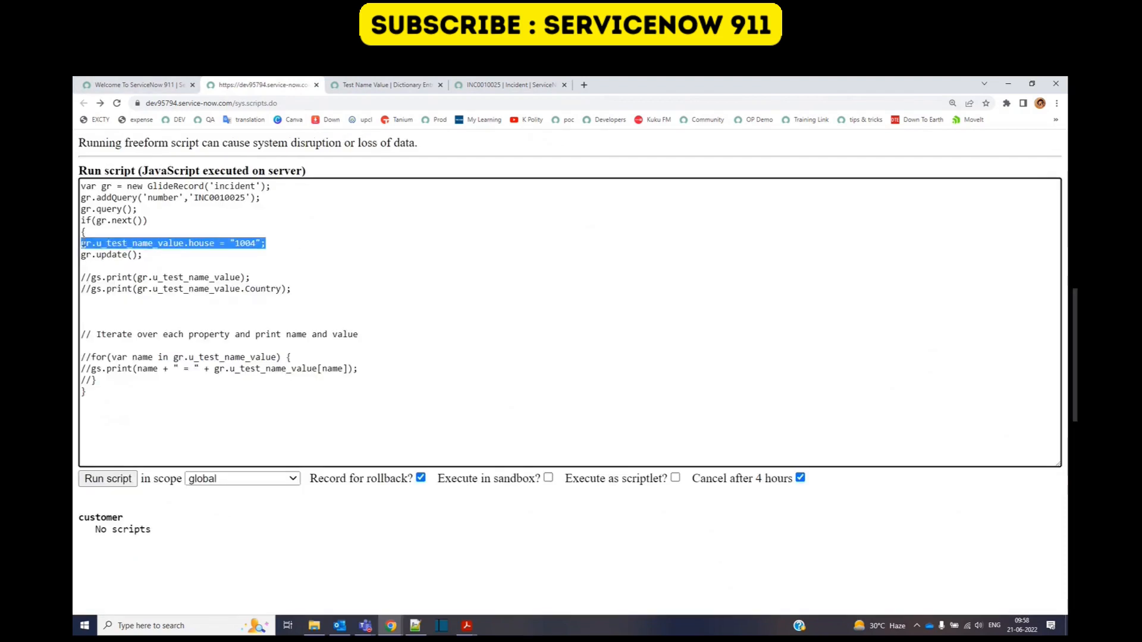
Change the house value to 1005, run the script, and view the updated incident
{"action": "left_click", "coordinate": [197, 242]}
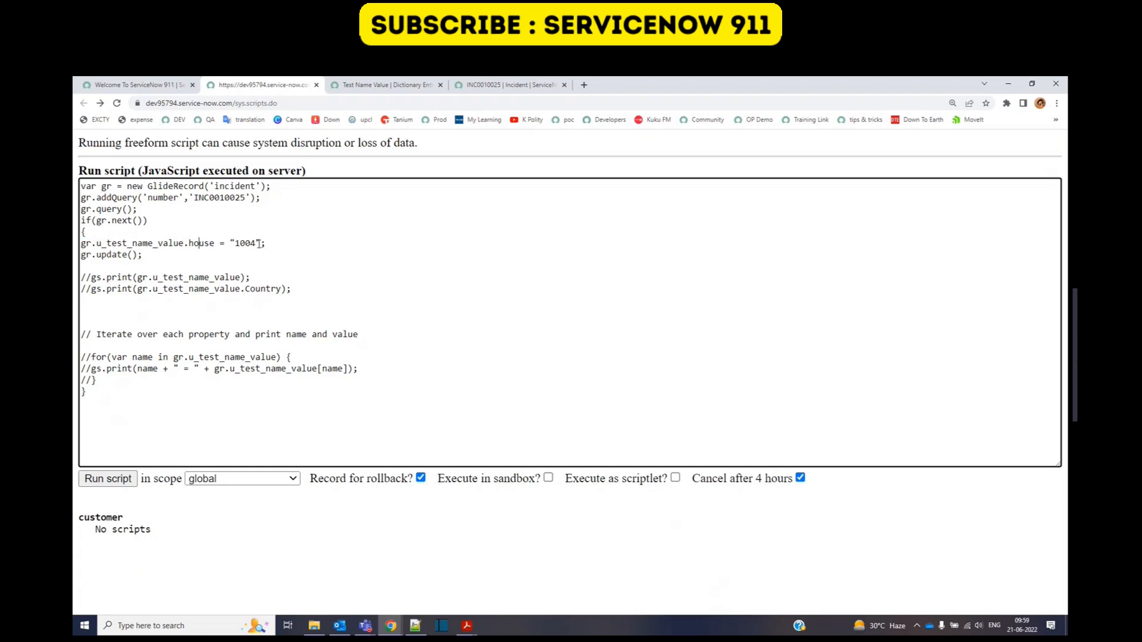
{"action": "key", "text": "Backspace"}
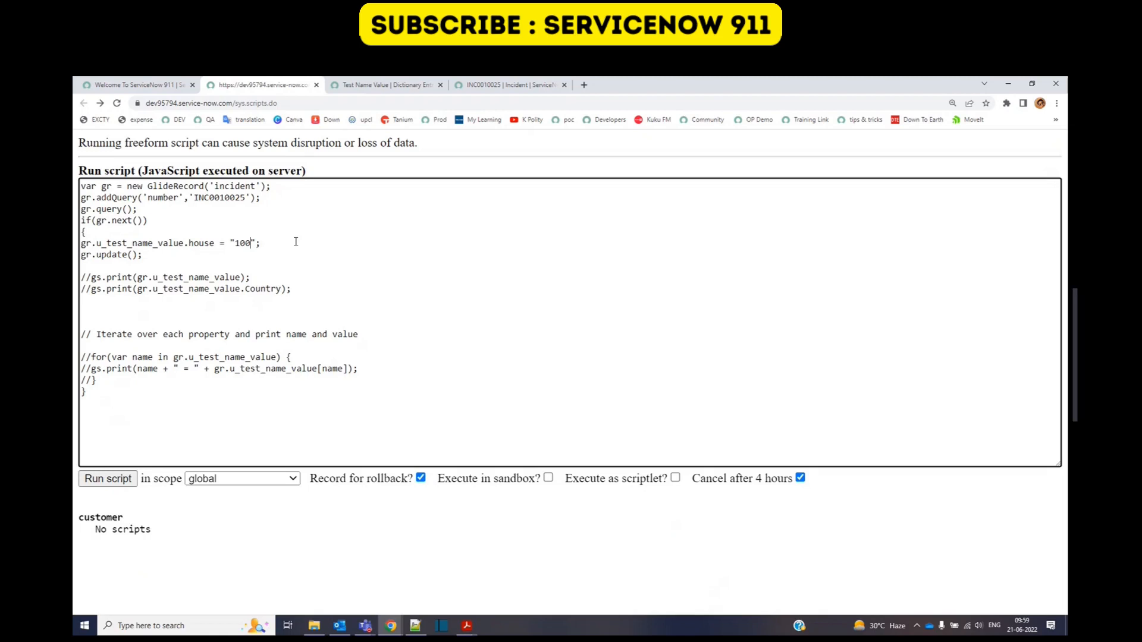
{"action": "double_click", "coordinate": [201, 243]}
{"action": "type", "text": "5"}
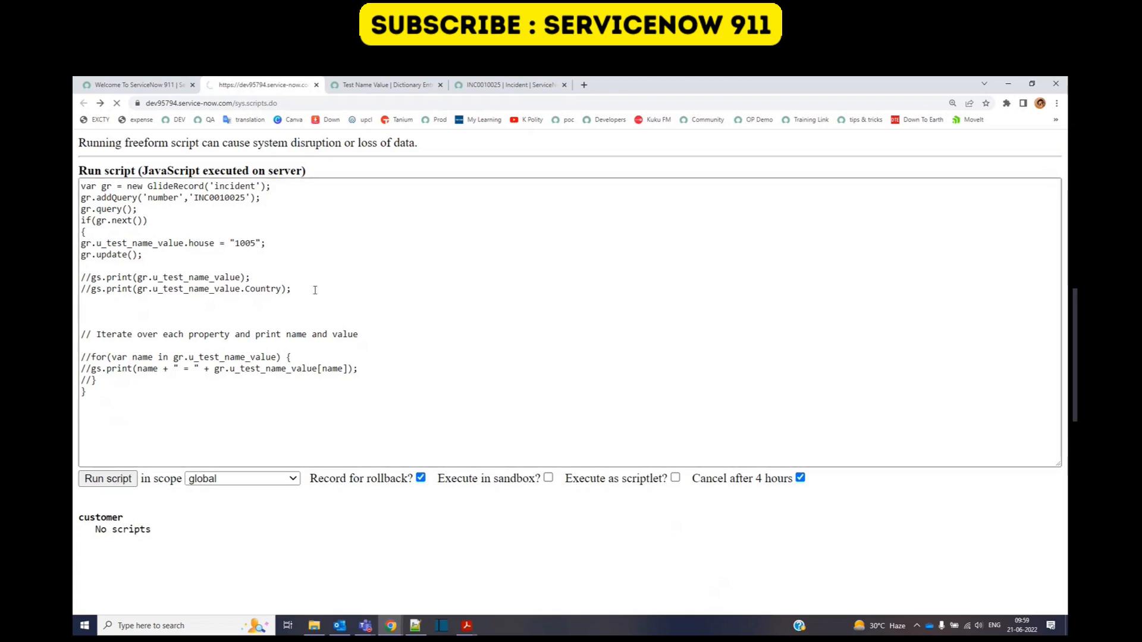
{"action": "left_click", "coordinate": [510, 85]}
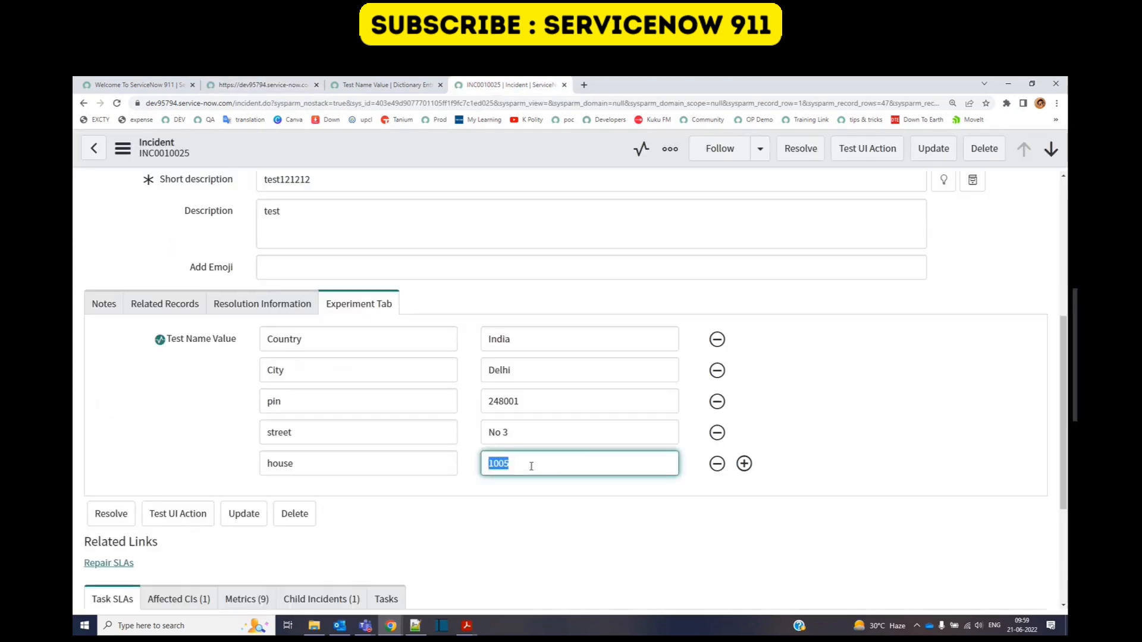
{"action": "left_click", "coordinate": [517, 502]}
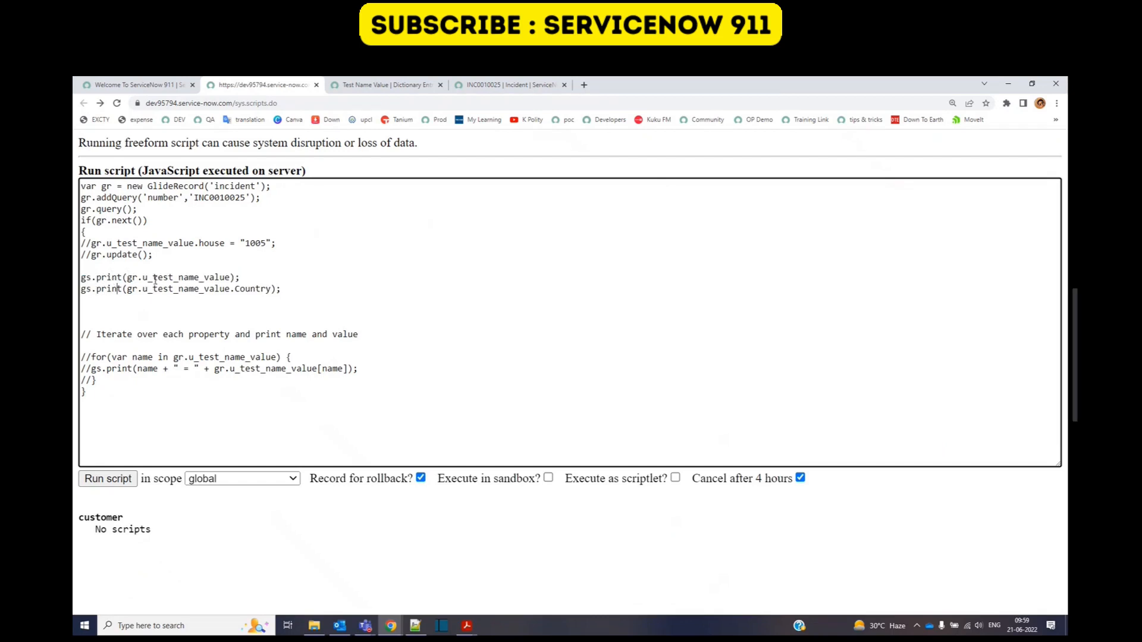
Run a print-only script showing the full Test Name Value JSON and Country value India
{"action": "double_click", "coordinate": [185, 277]}
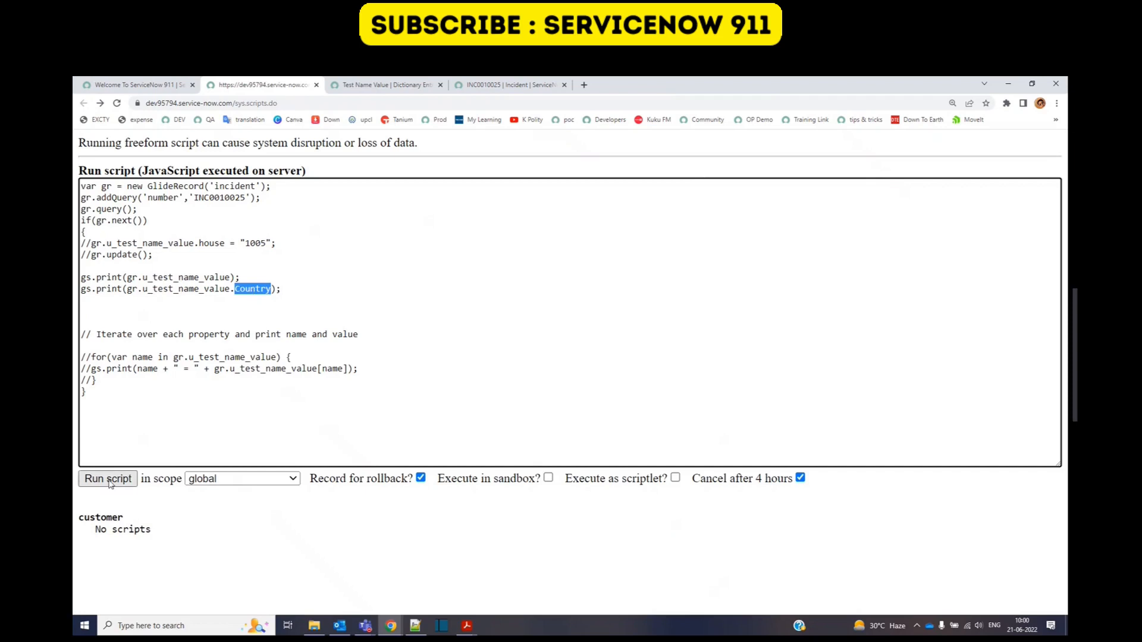
{"action": "left_click", "coordinate": [107, 478]}
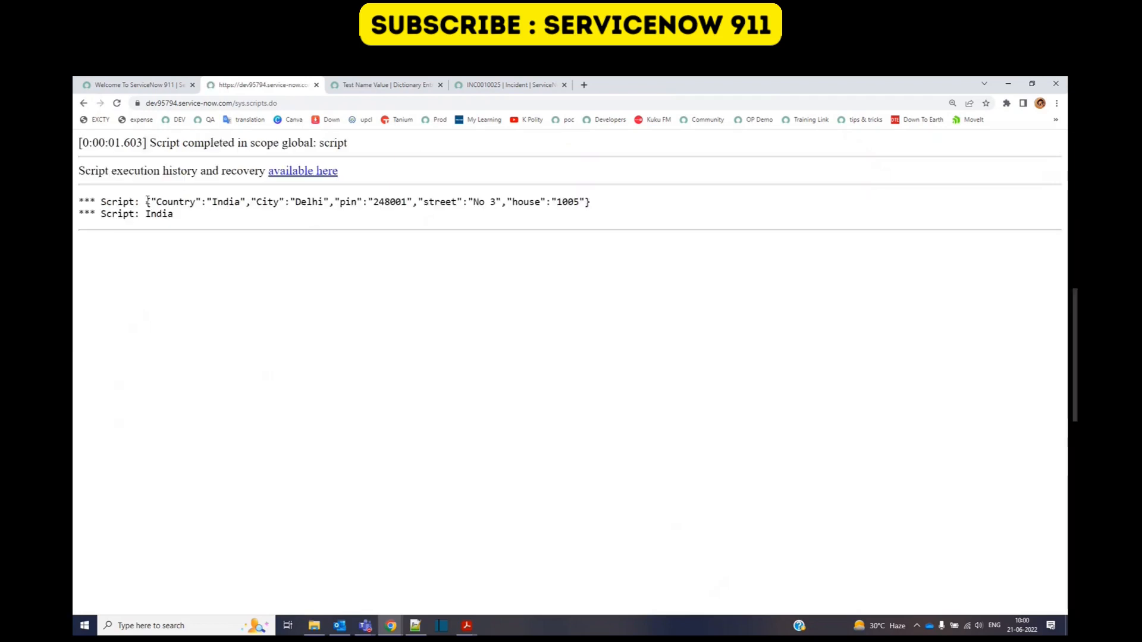
{"action": "left_click_drag", "start_coordinate": [145, 202], "coordinate": [590, 201]}
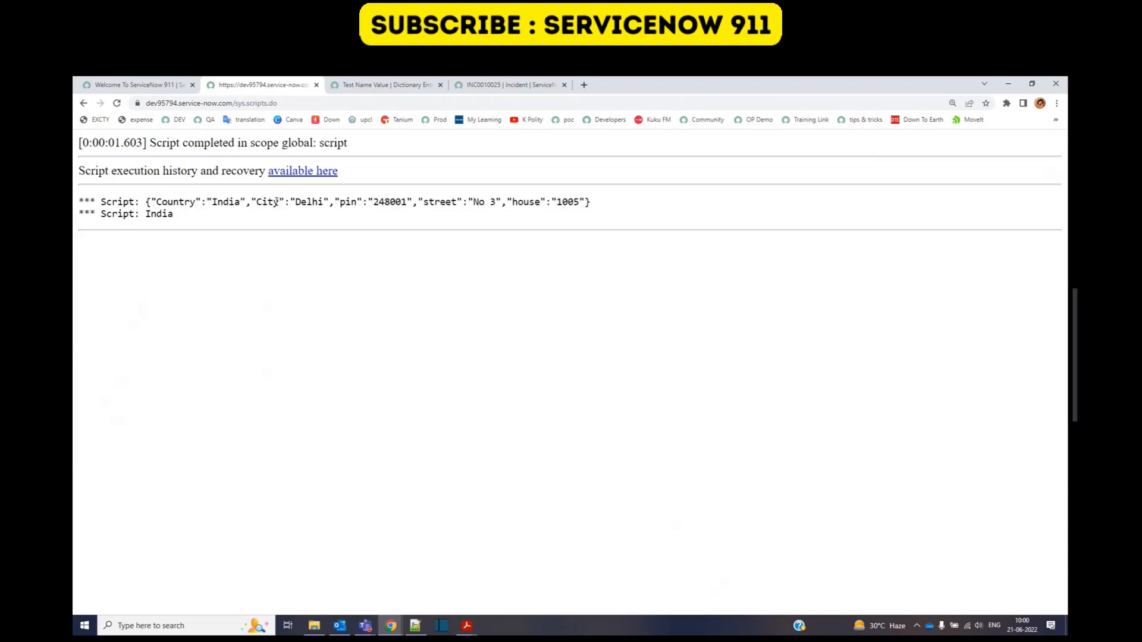
{"action": "mouse_move", "coordinate": [485, 208]}
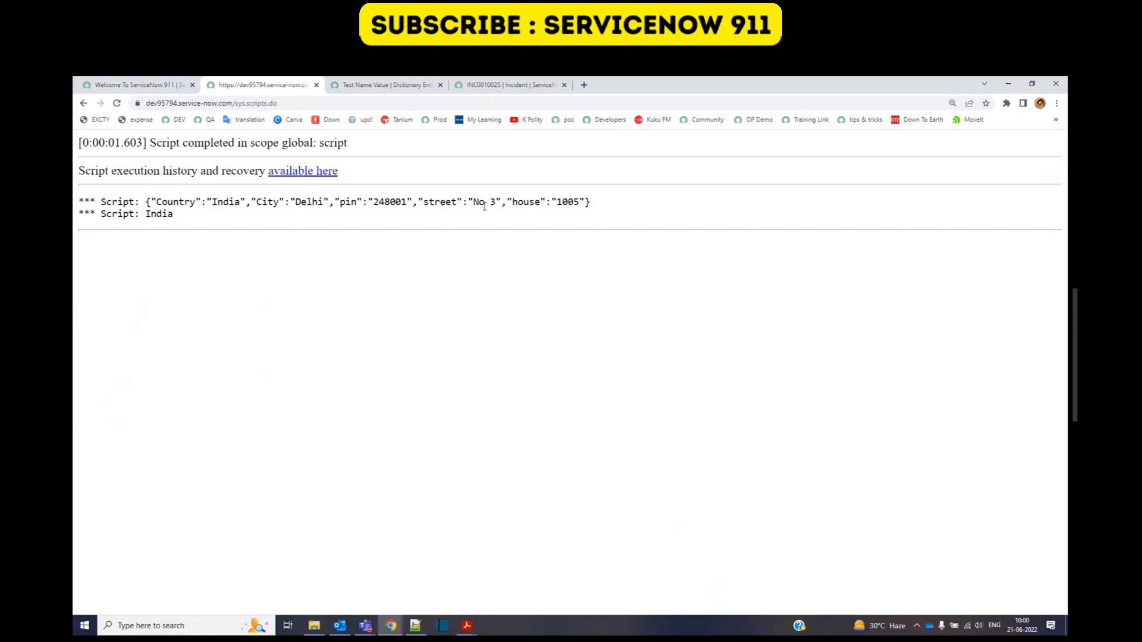
{"action": "left_click", "coordinate": [510, 85]}
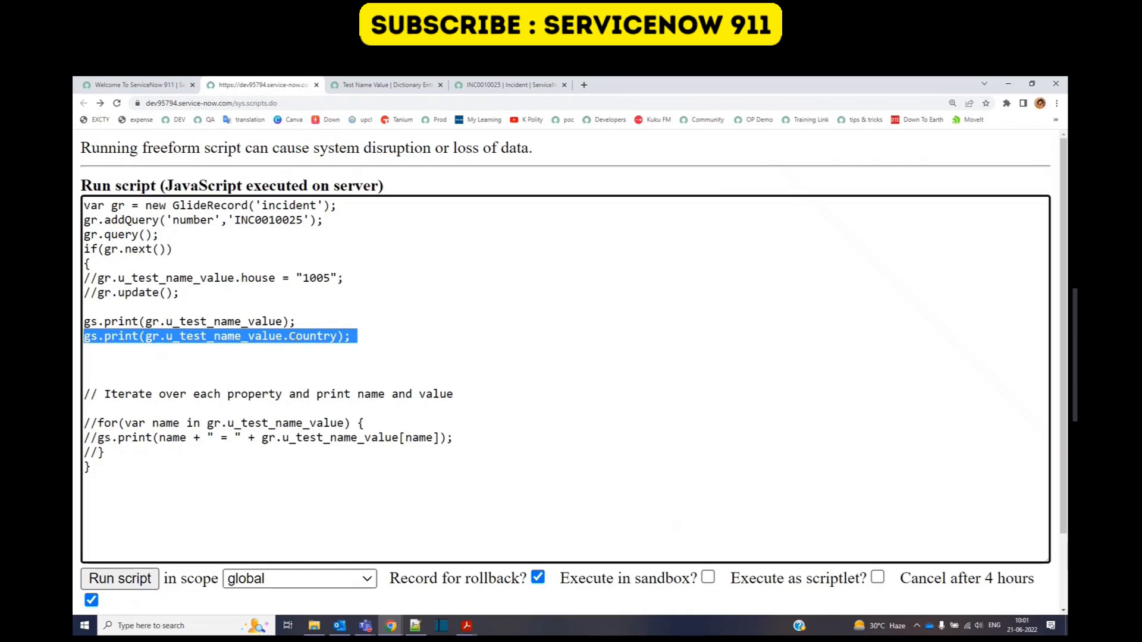
Comment out the whole-object and Country gs.print lines
{"action": "double_click", "coordinate": [312, 336]}
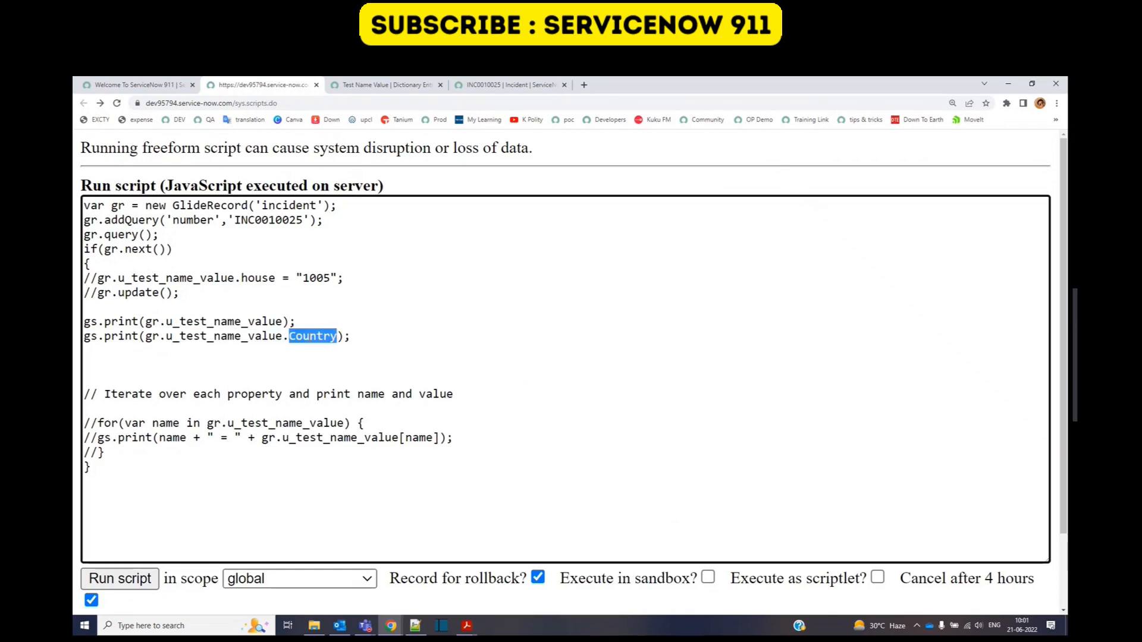
{"action": "left_click", "coordinate": [312, 336]}
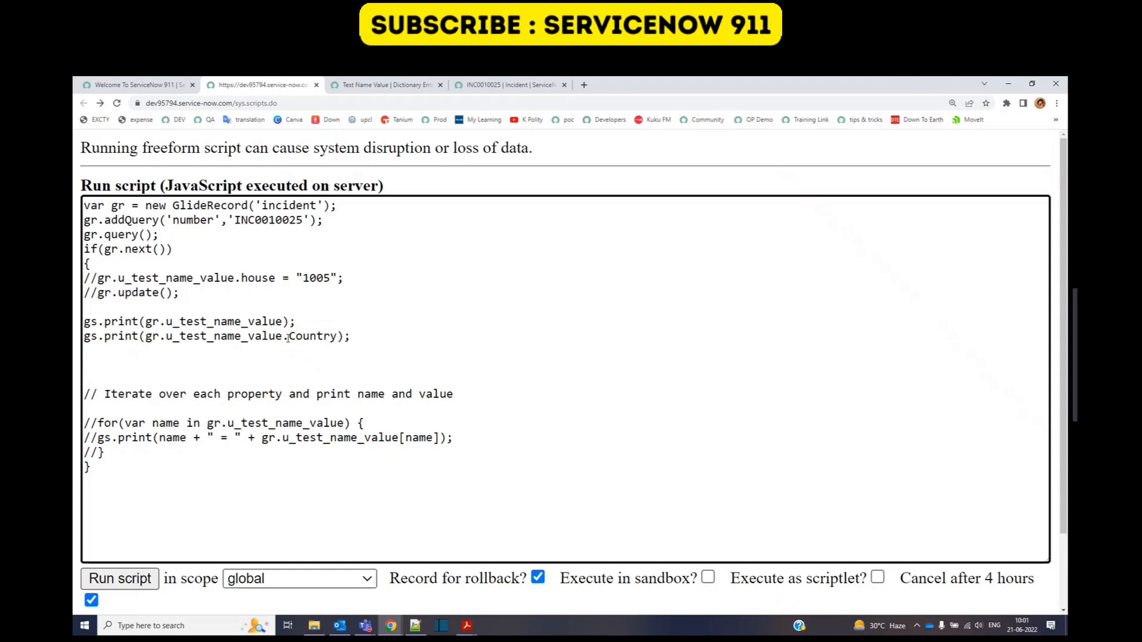
{"action": "triple_click", "coordinate": [216, 336]}
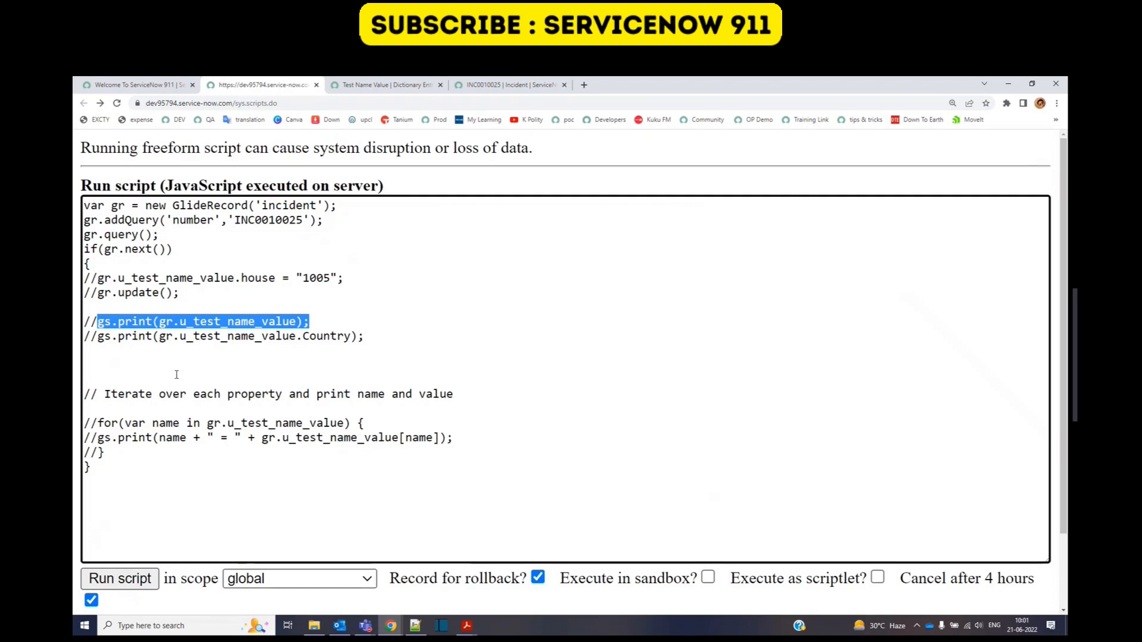
{"action": "scroll", "scroll_direction": "down", "scroll_amount": 3}
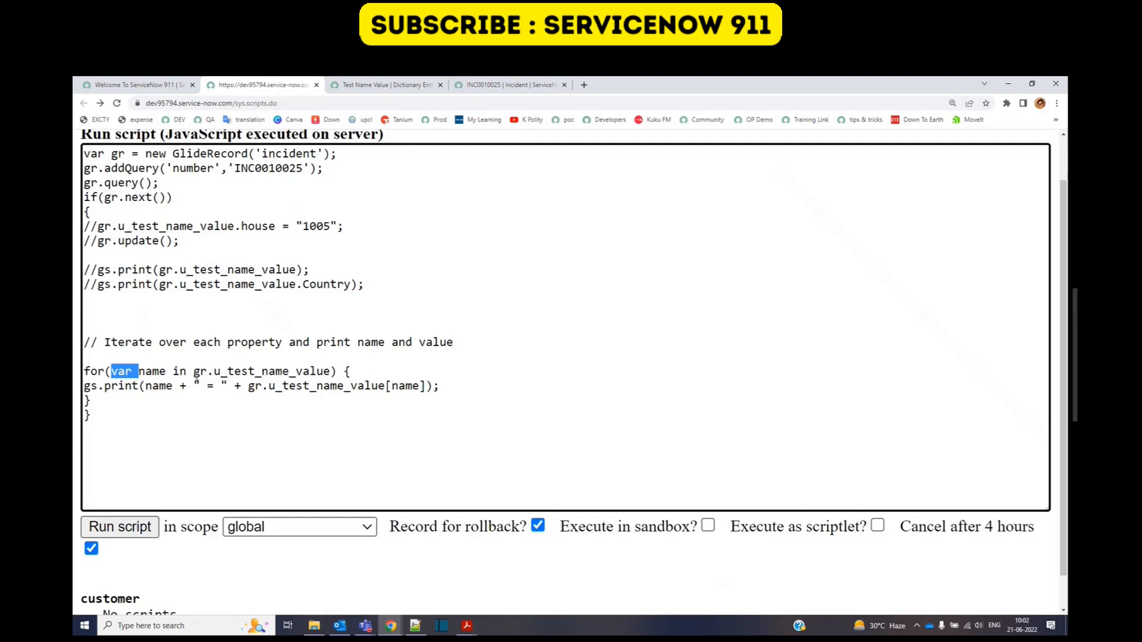
Enable the for-in loop and run it to print each name = value pair
{"action": "double_click", "coordinate": [258, 371]}
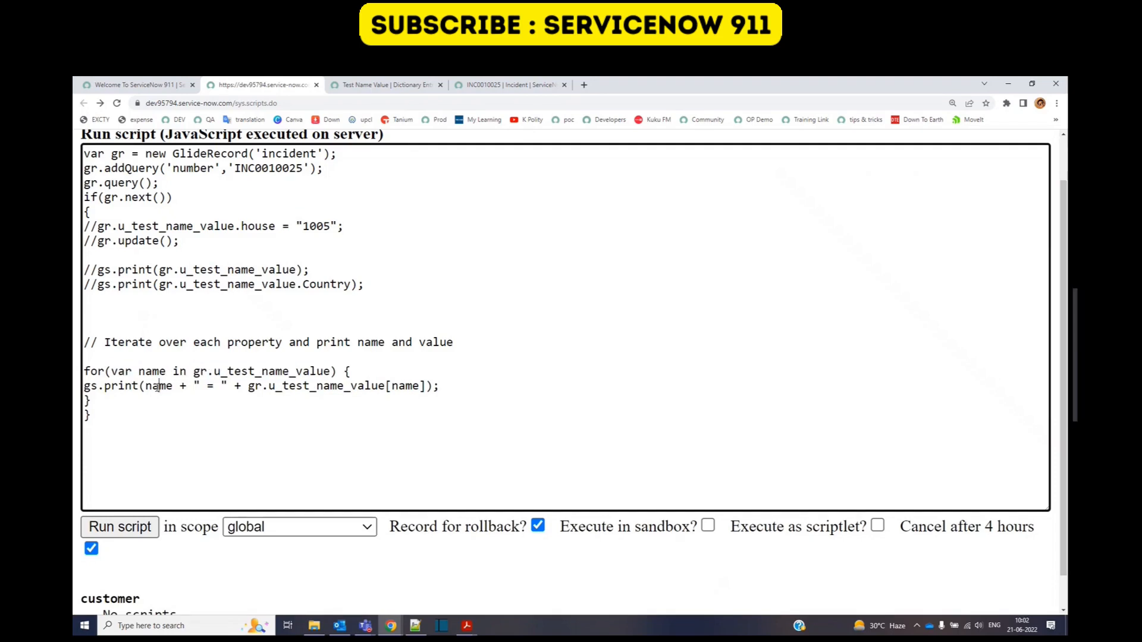
{"action": "double_click", "coordinate": [334, 386]}
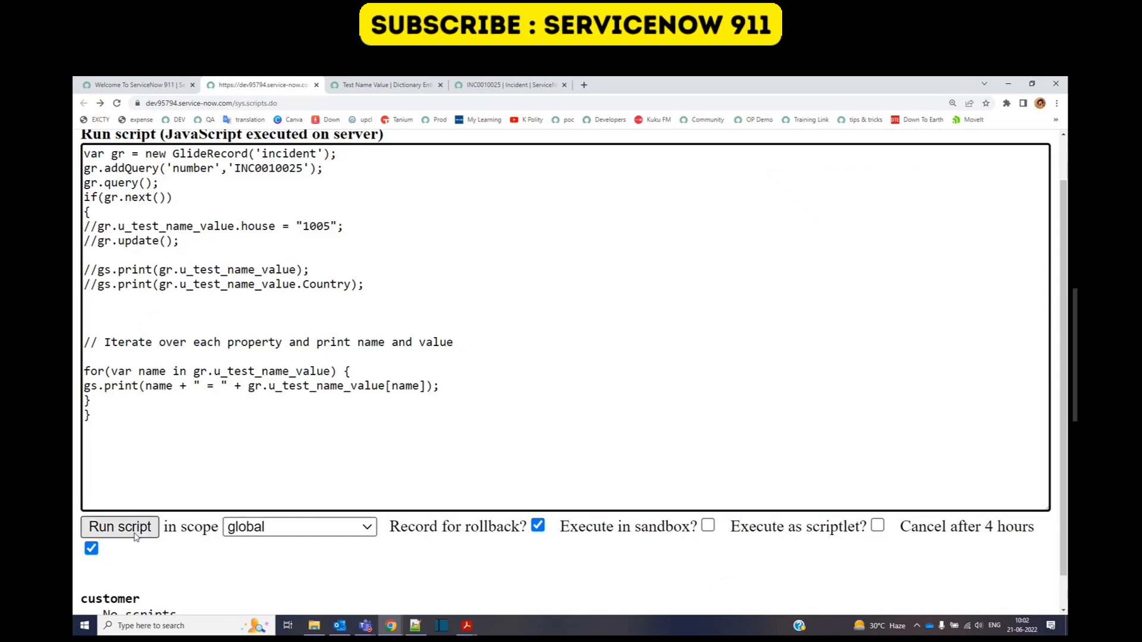
{"action": "left_click", "coordinate": [119, 526]}
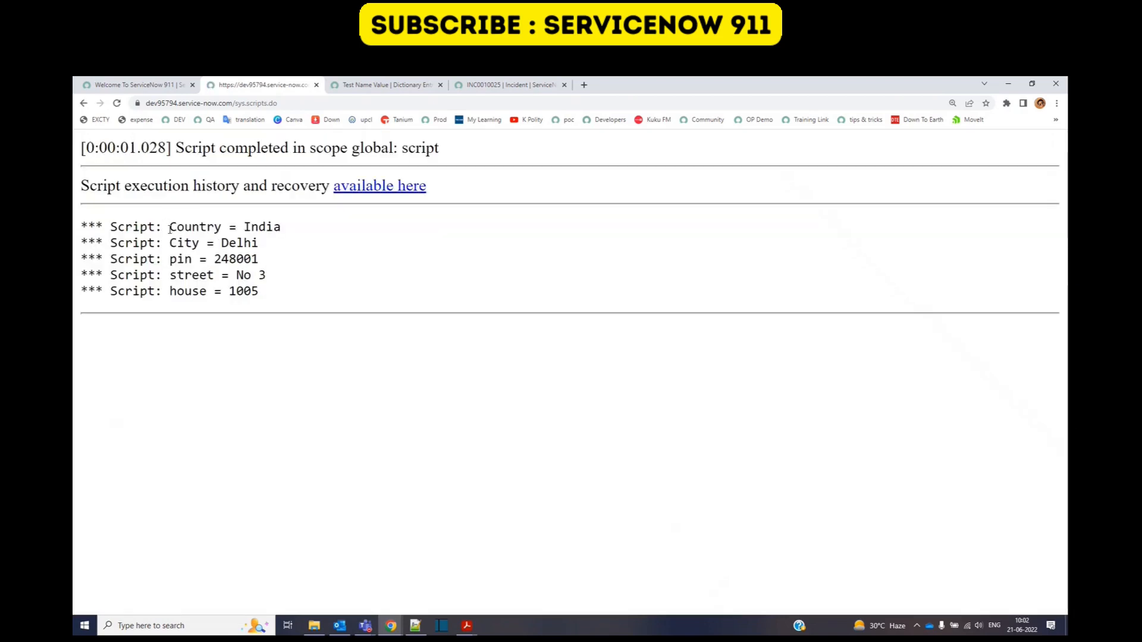
{"action": "left_click_drag", "start_coordinate": [168, 258], "coordinate": [258, 258]}
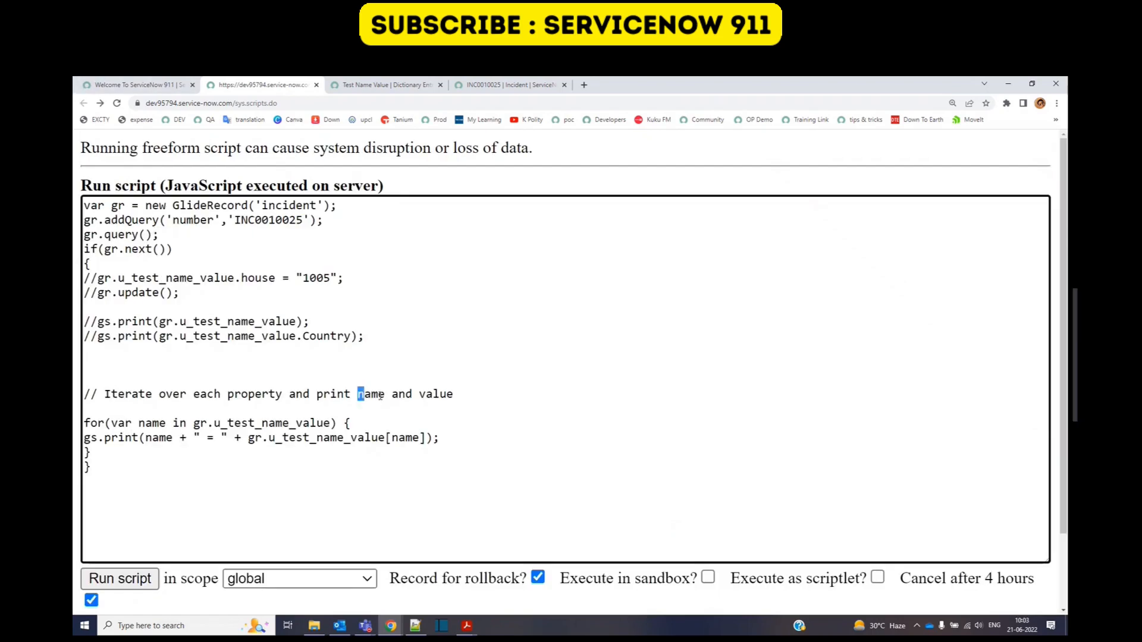
{"action": "left_click_drag", "start_coordinate": [358, 393], "coordinate": [453, 394]}
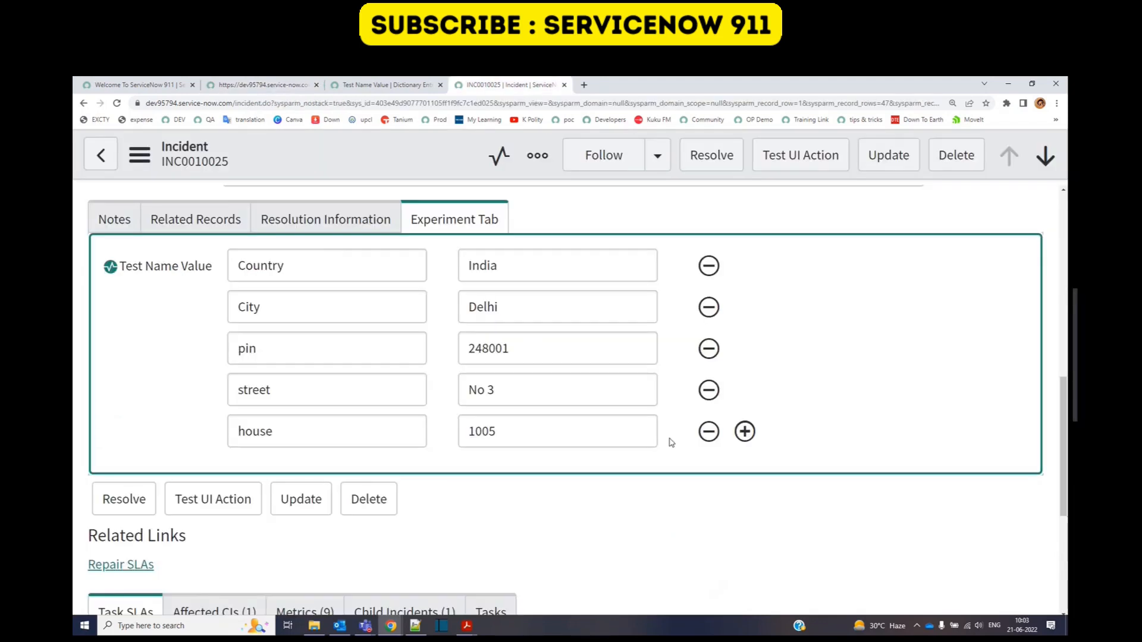
{"action": "mouse_move", "coordinate": [155, 280]}
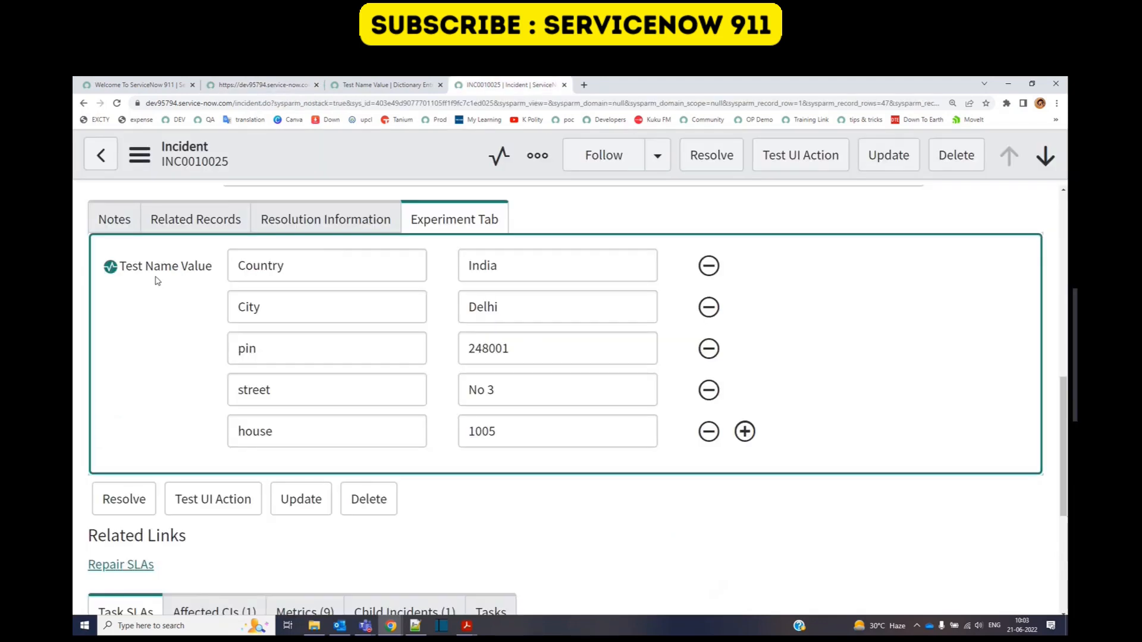
{"action": "mouse_move", "coordinate": [172, 293]}
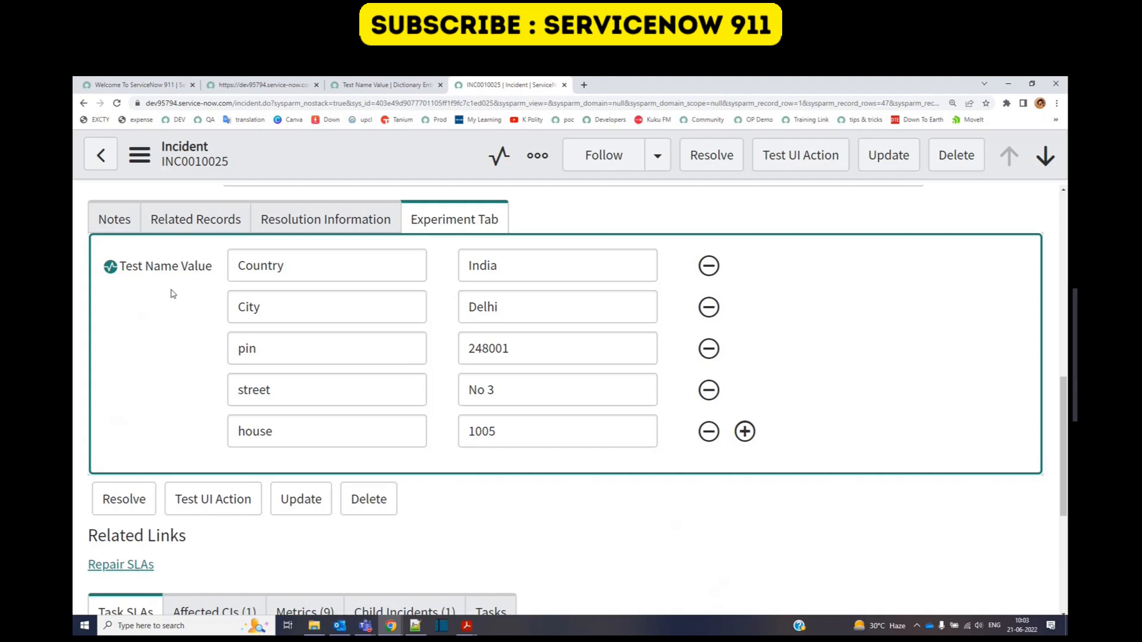
{"action": "mouse_move", "coordinate": [172, 308]}
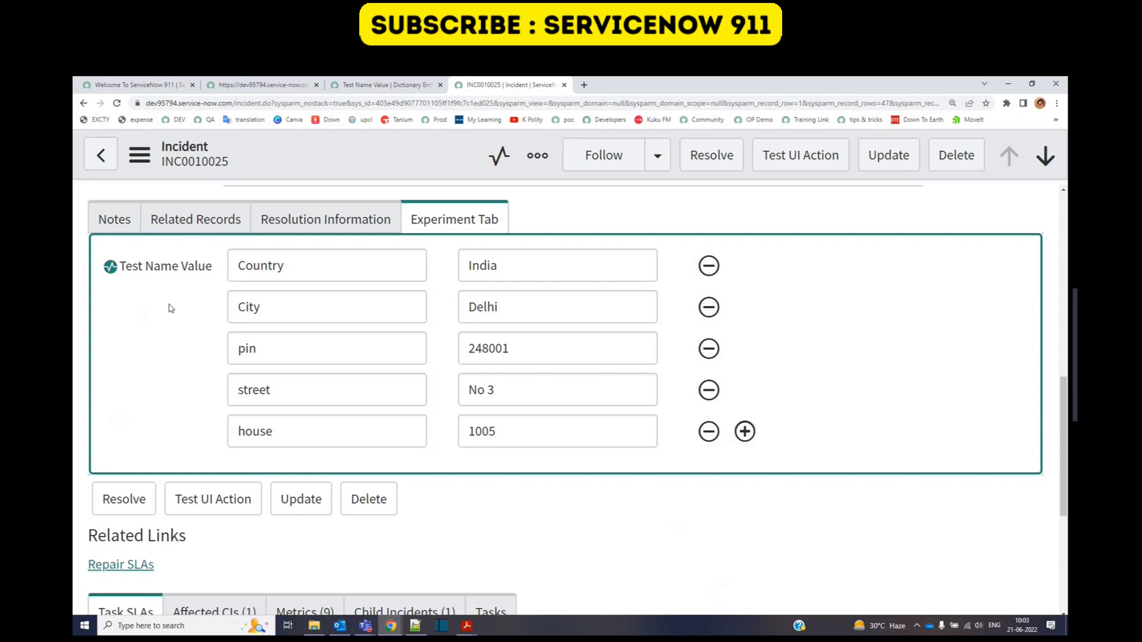